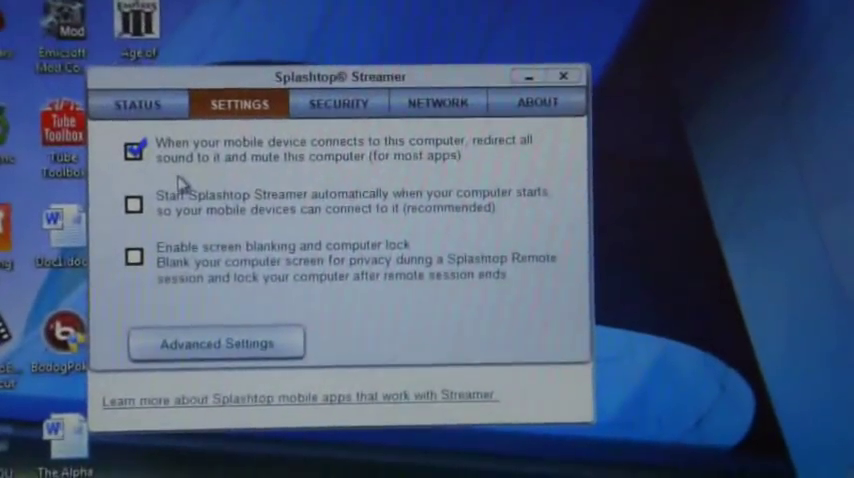
Launch the MyCloud app from the Transformer Prime home screen to reach the laptop desktop.
{"action": "left_click", "coordinate": [137, 107]}
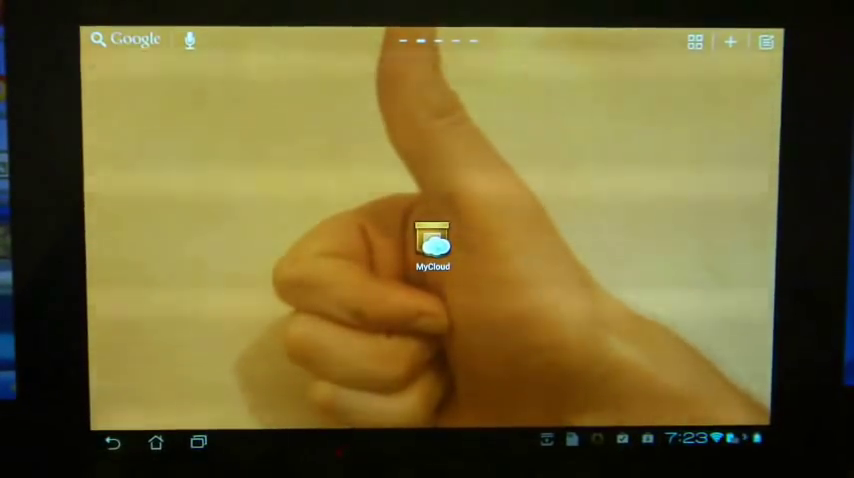
{"action": "left_click", "coordinate": [435, 237]}
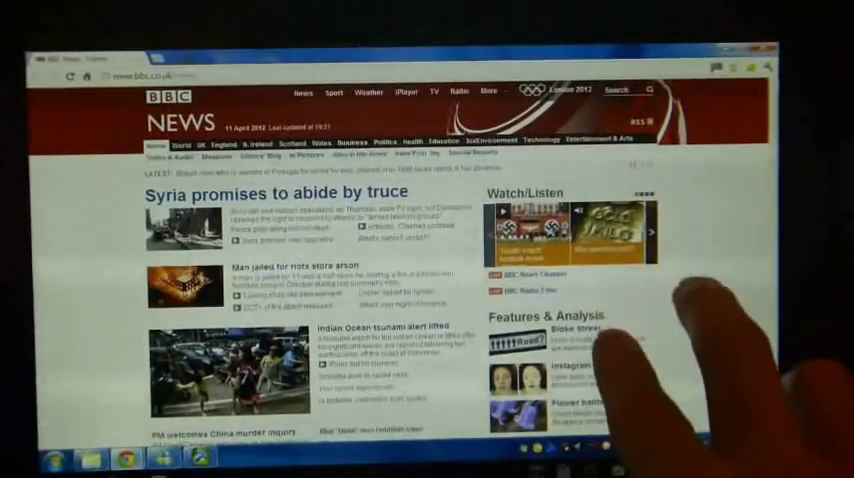
Scroll down the BBC News front page in the remote Chrome window.
{"action": "scroll", "scroll_direction": "down", "scroll_amount": 3}
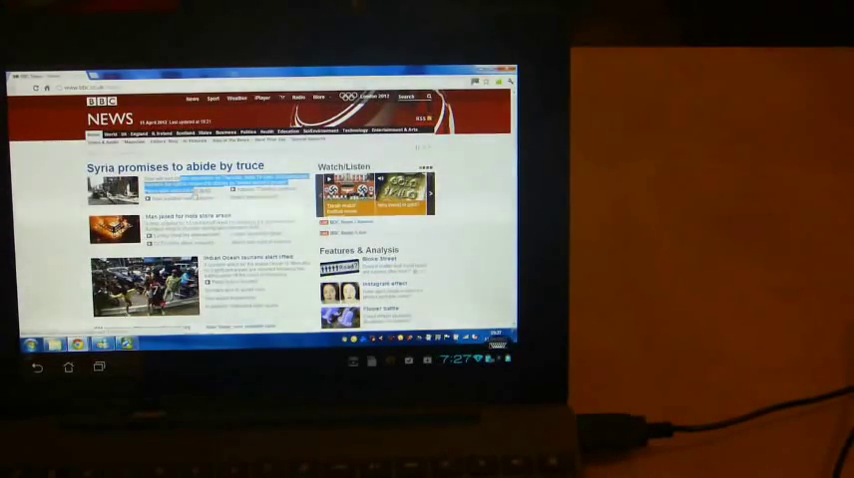
Open the remote Windows Start menu over the BBC News page.
{"action": "left_click", "coordinate": [29, 357]}
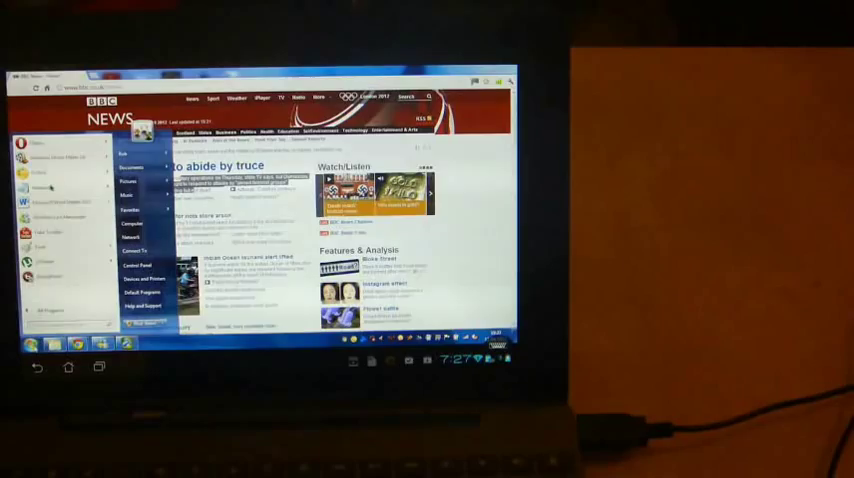